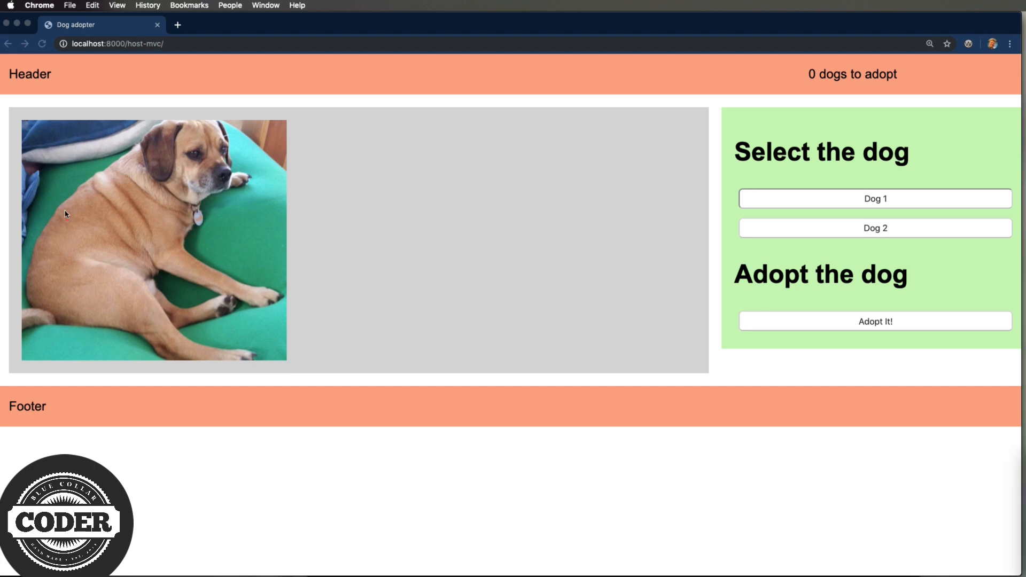
mouse_move(70, 190)
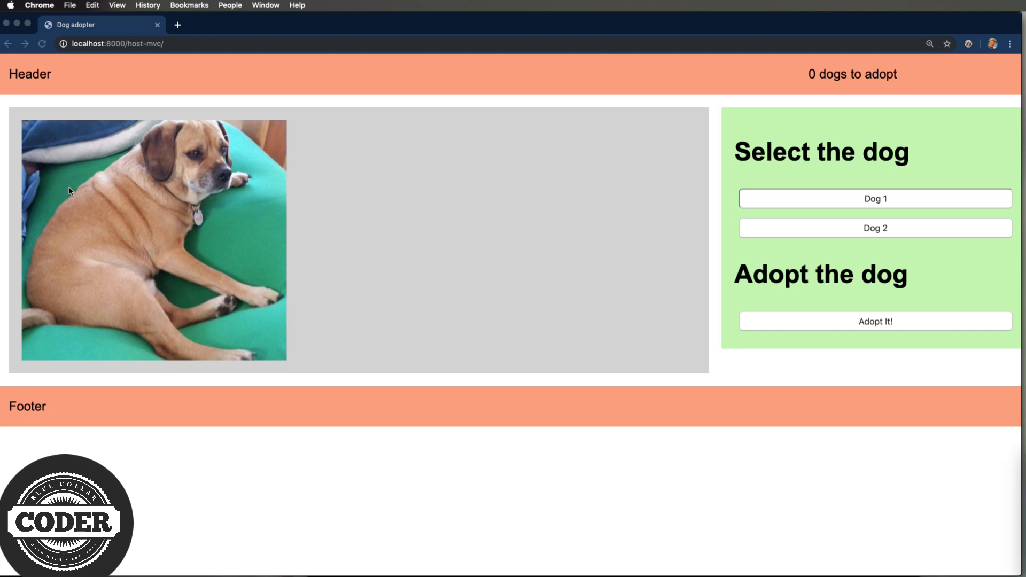
mouse_move(41, 141)
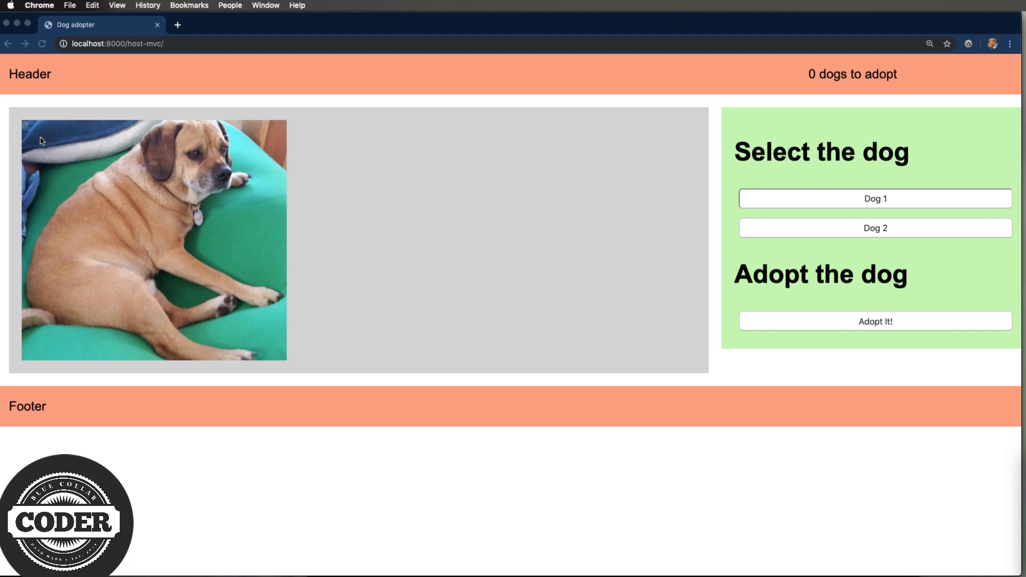
mouse_move(24, 106)
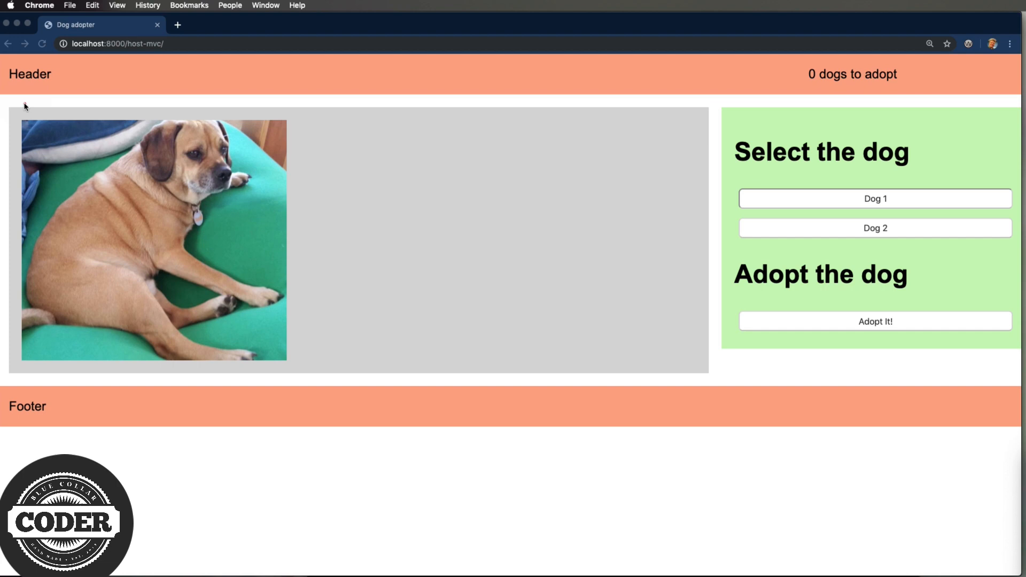
mouse_move(72, 88)
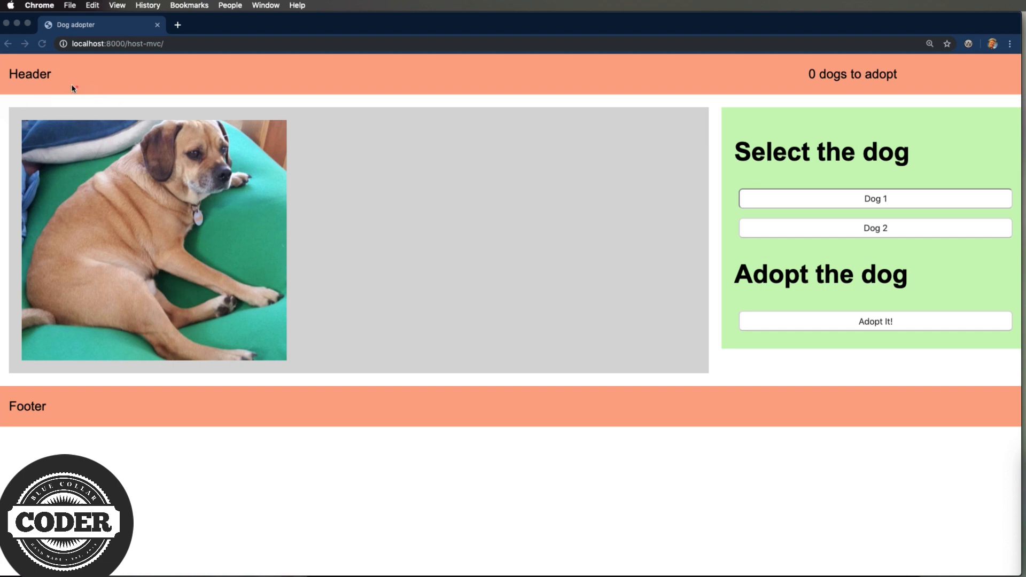
mouse_move(14, 90)
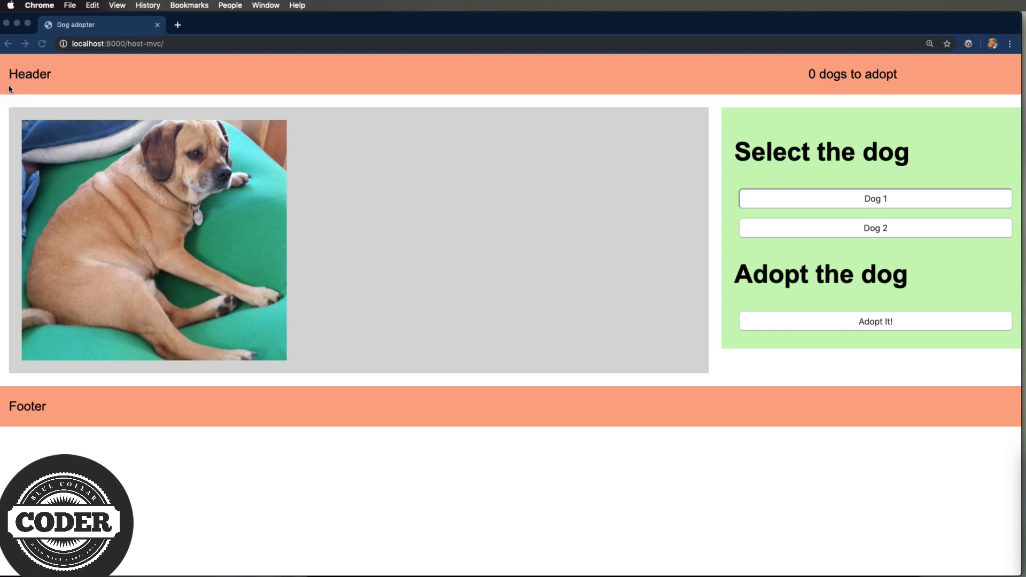
mouse_move(36, 60)
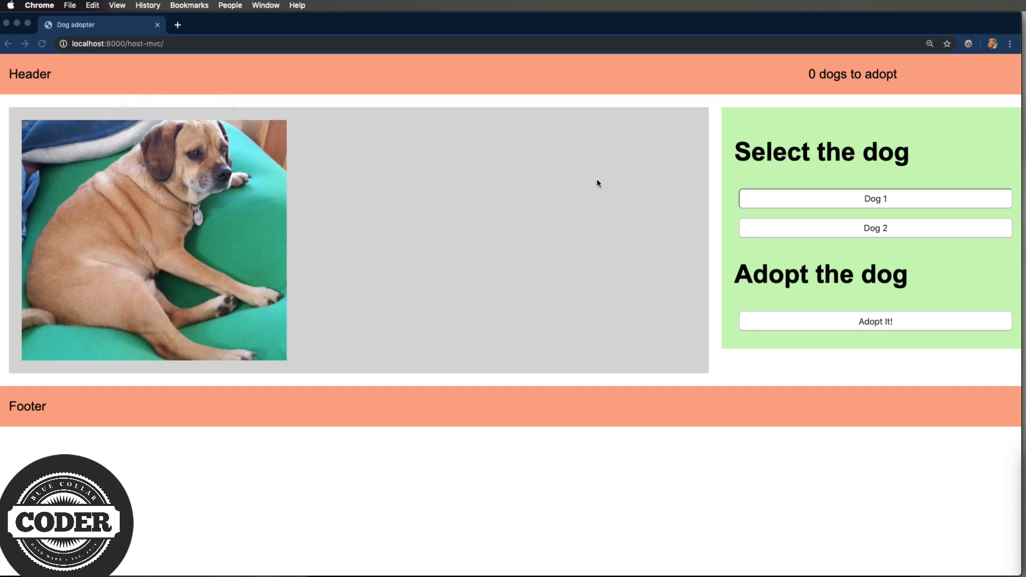
mouse_move(843, 130)
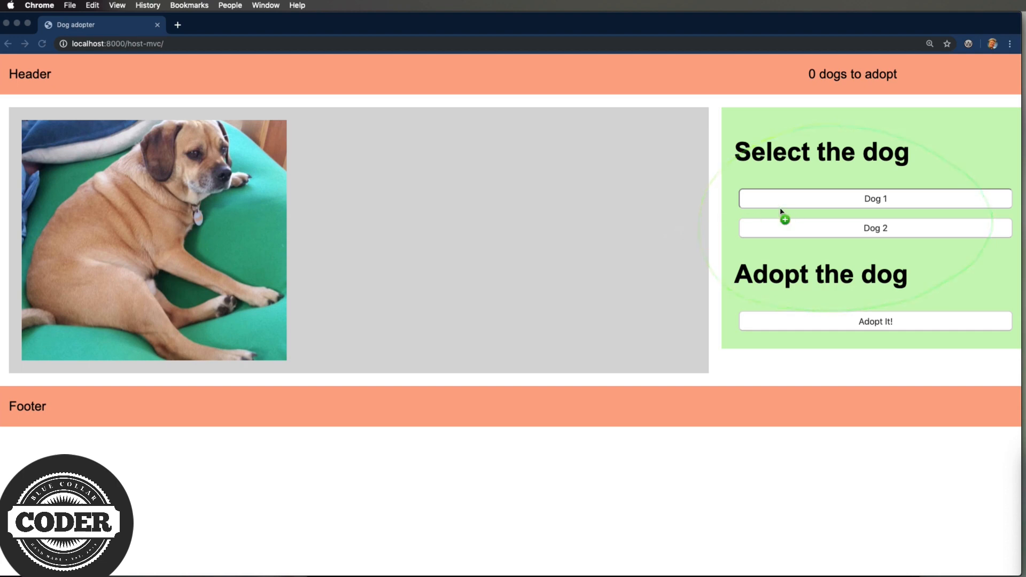
Show Dog 2's photo and adopt it repeatedly until the header counts 11 dogs.
click(876, 227)
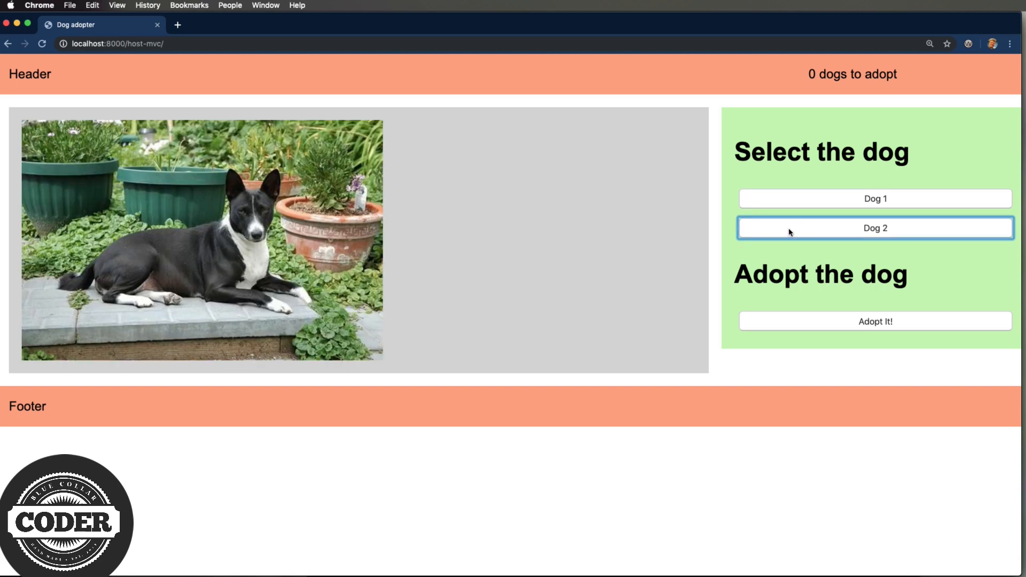
mouse_move(816, 325)
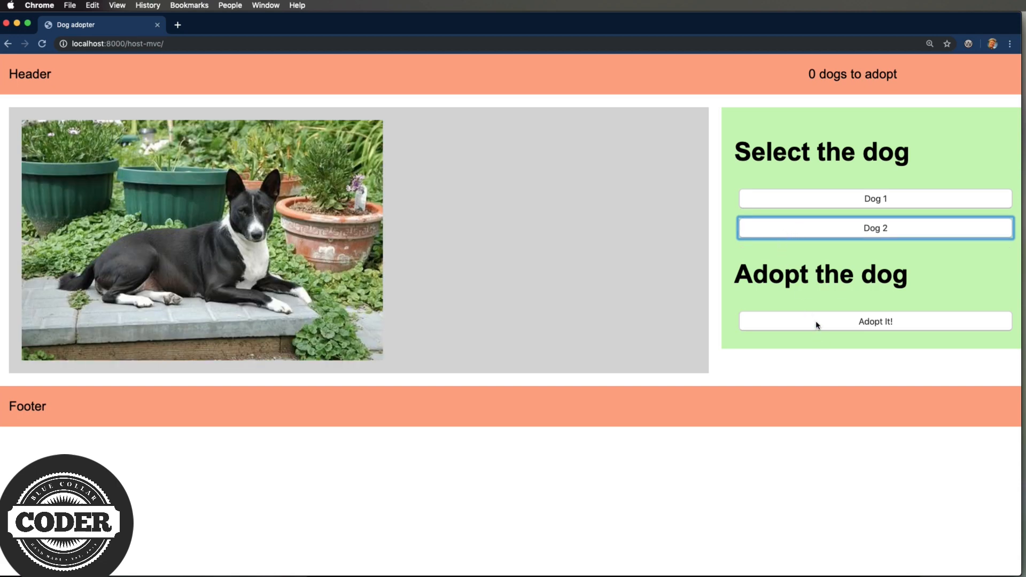
click(875, 322)
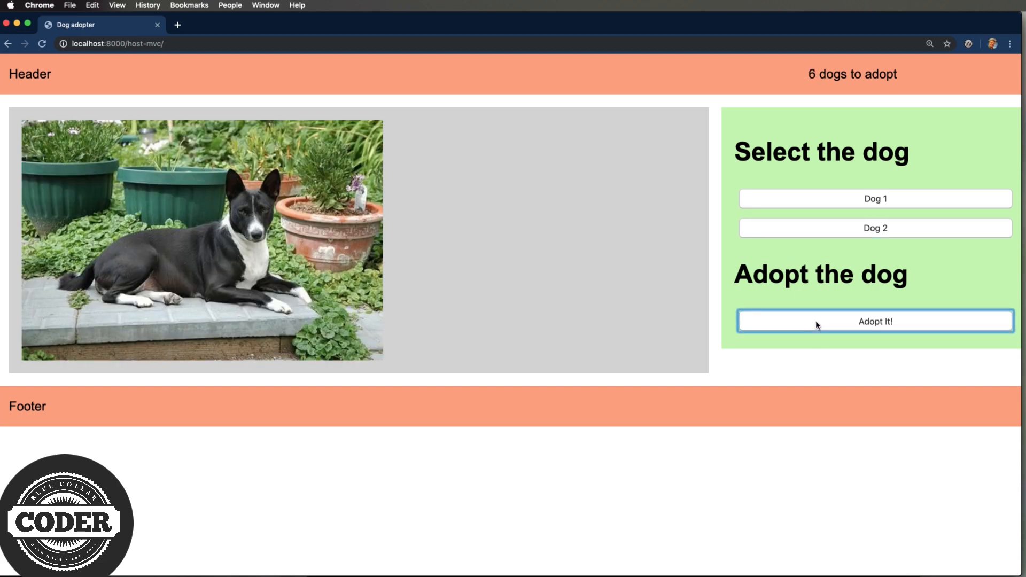
click(876, 322)
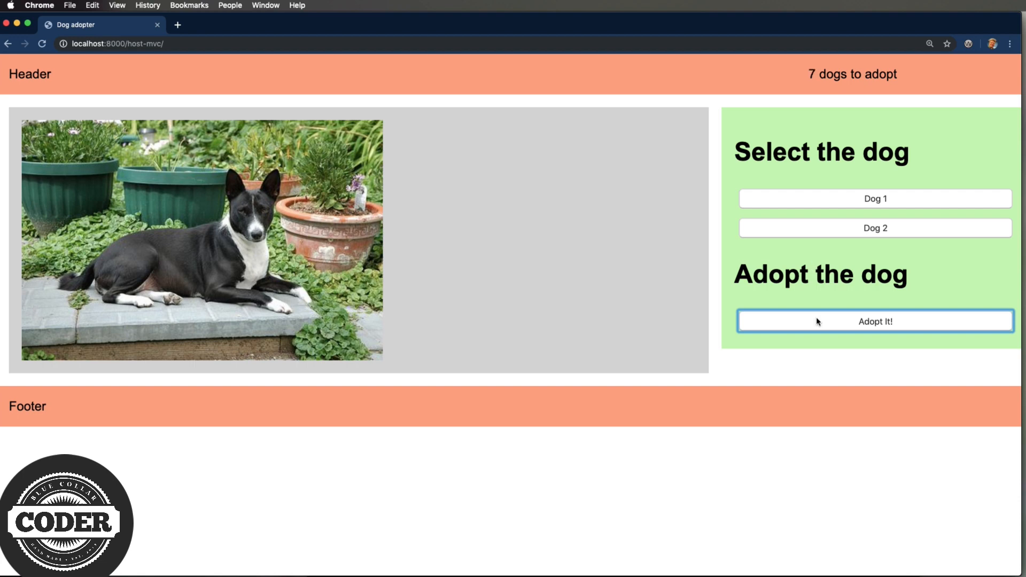
click(875, 321)
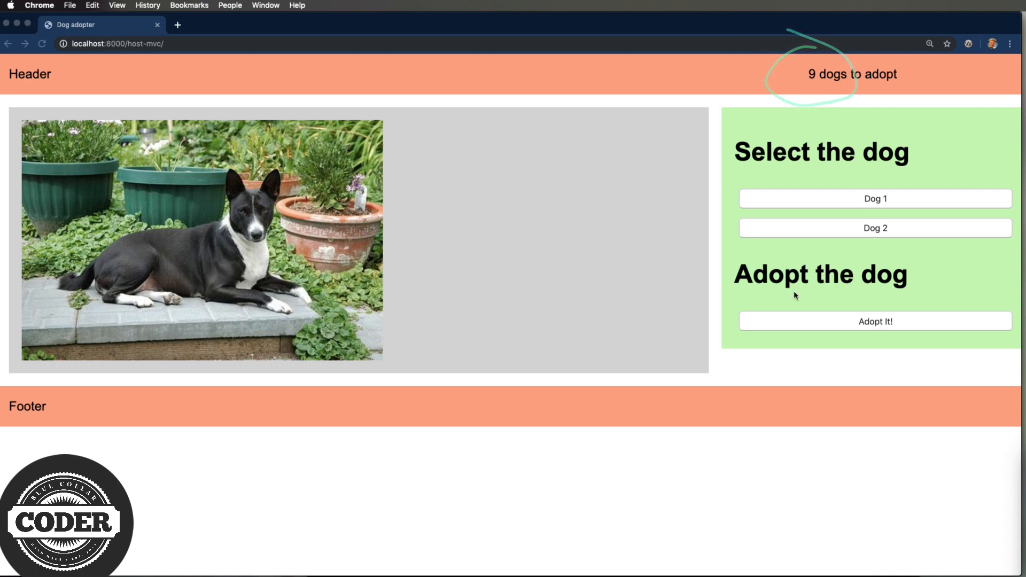
click(876, 322)
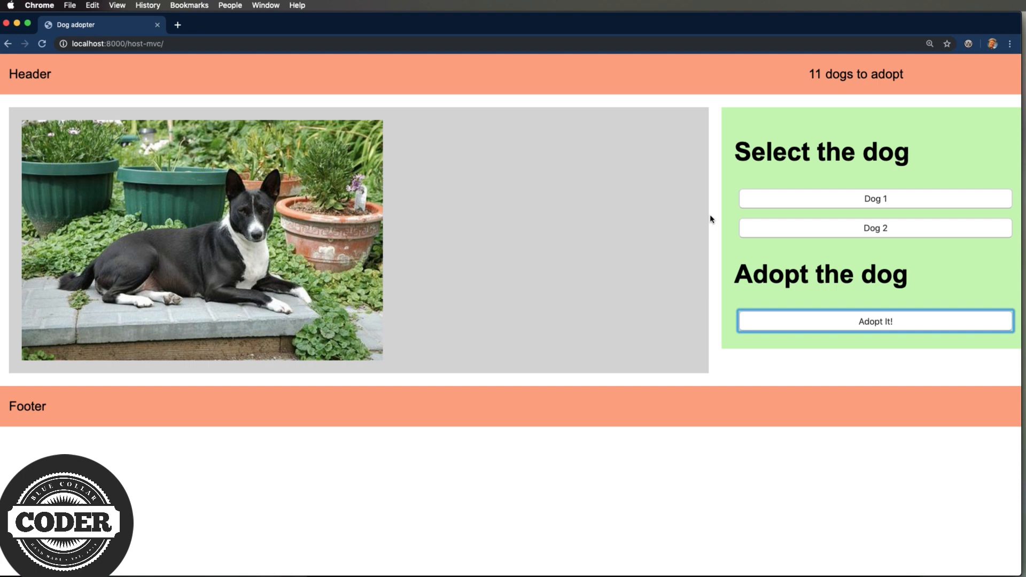
mouse_move(607, 366)
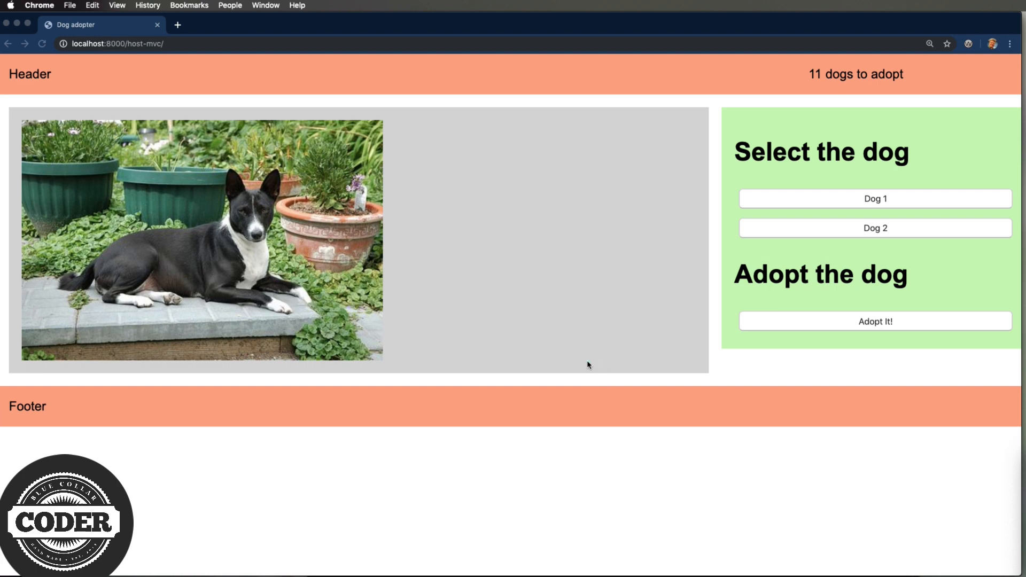
mouse_move(510, 447)
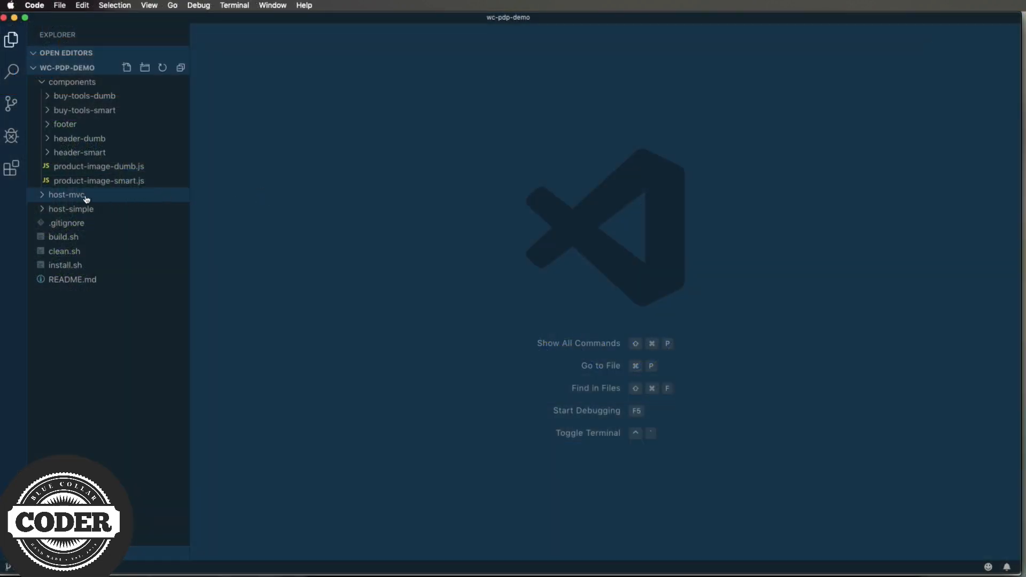
Expand host-mvc and highlight the model and event-handler wiring in controller.js.
click(67, 194)
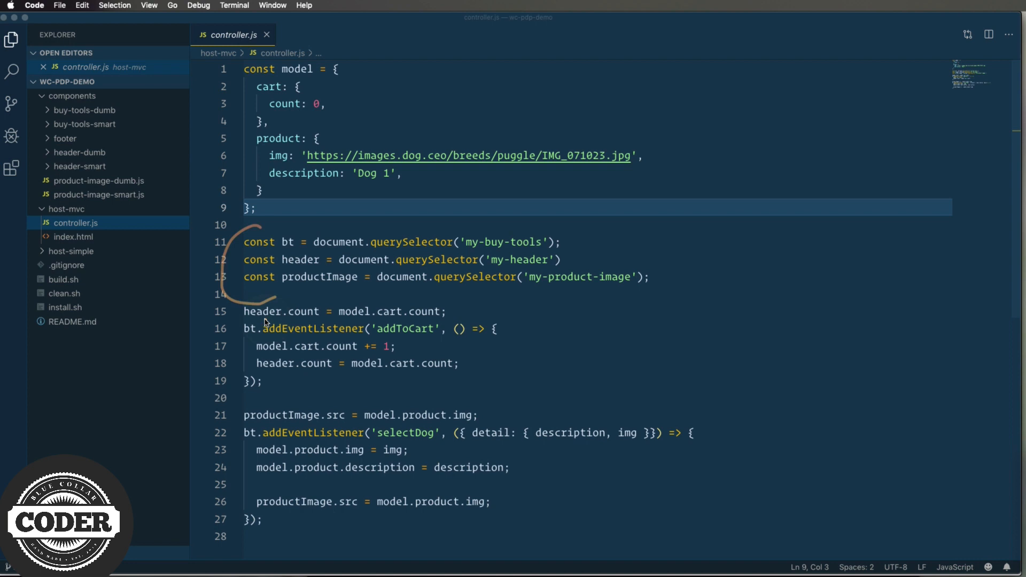
drag(242, 321, 432, 313)
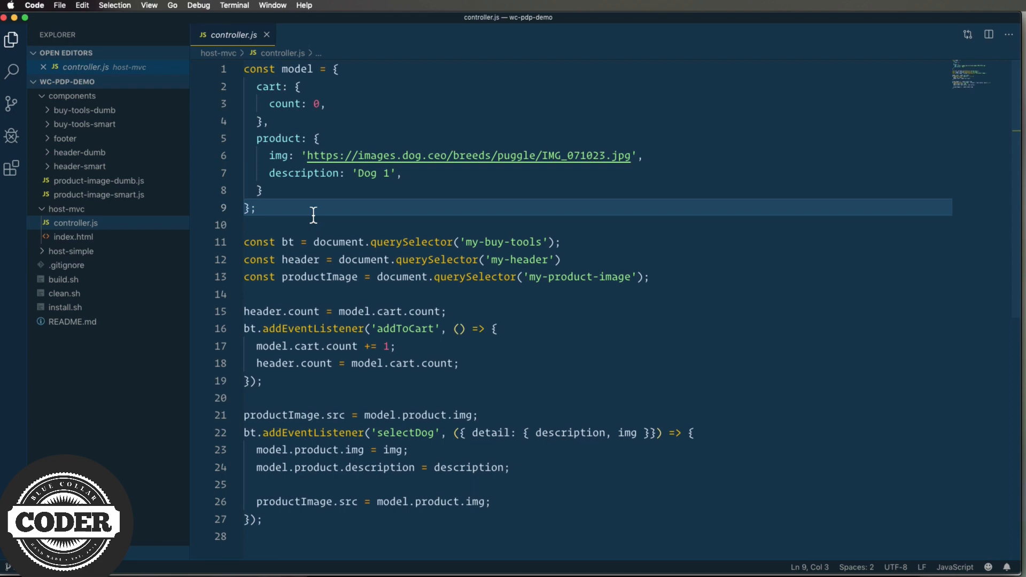
View host-mvc index.html's custom element markup and its component and controller script includes.
click(74, 236)
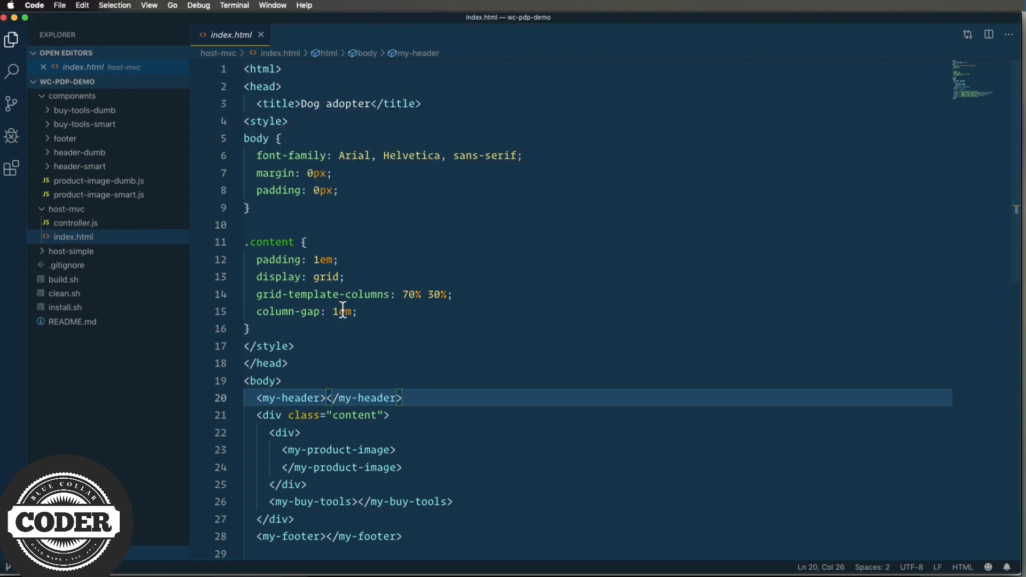
scroll(down, 3)
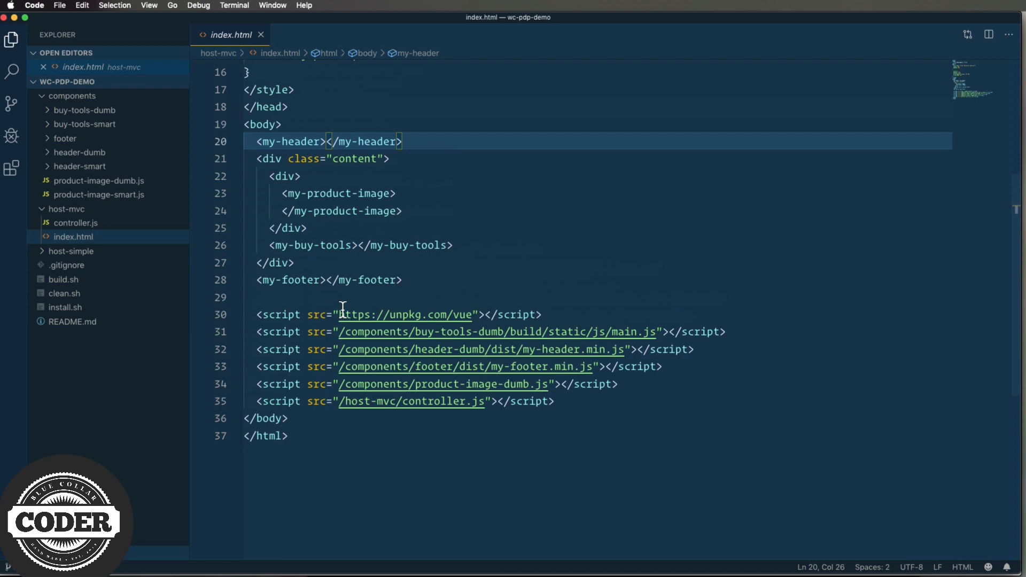
mouse_move(453, 175)
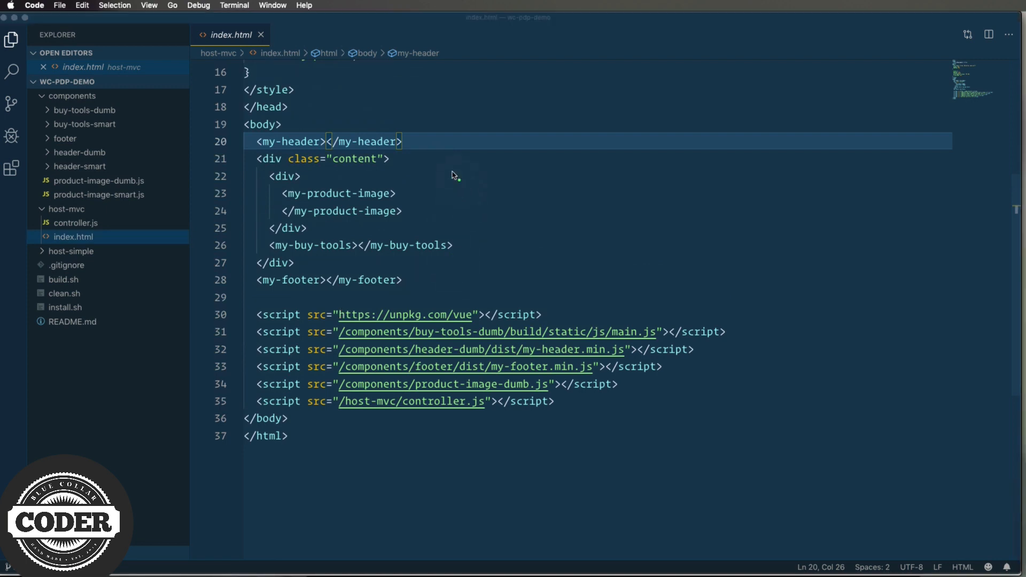
drag(436, 155, 507, 284)
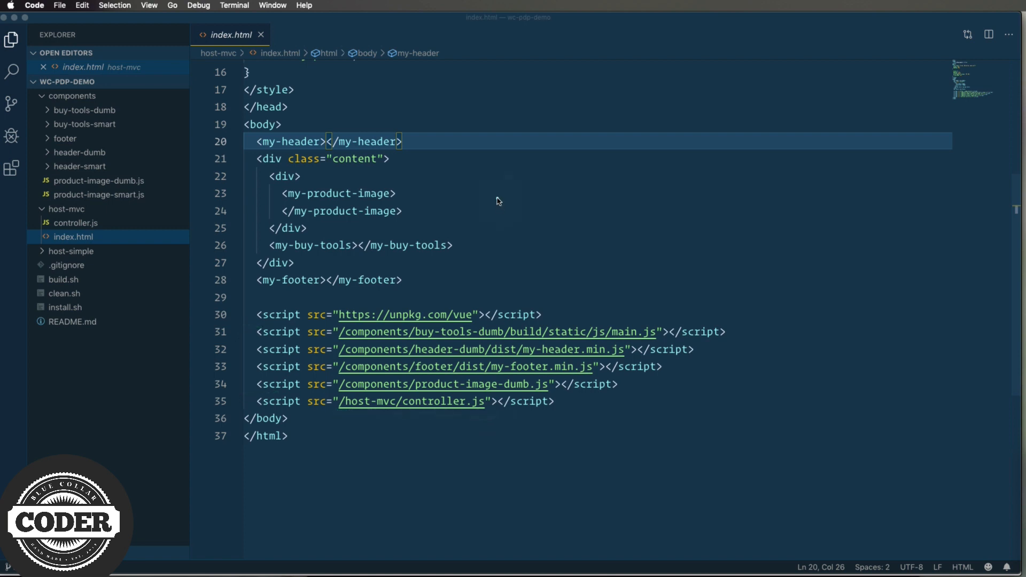
mouse_move(514, 159)
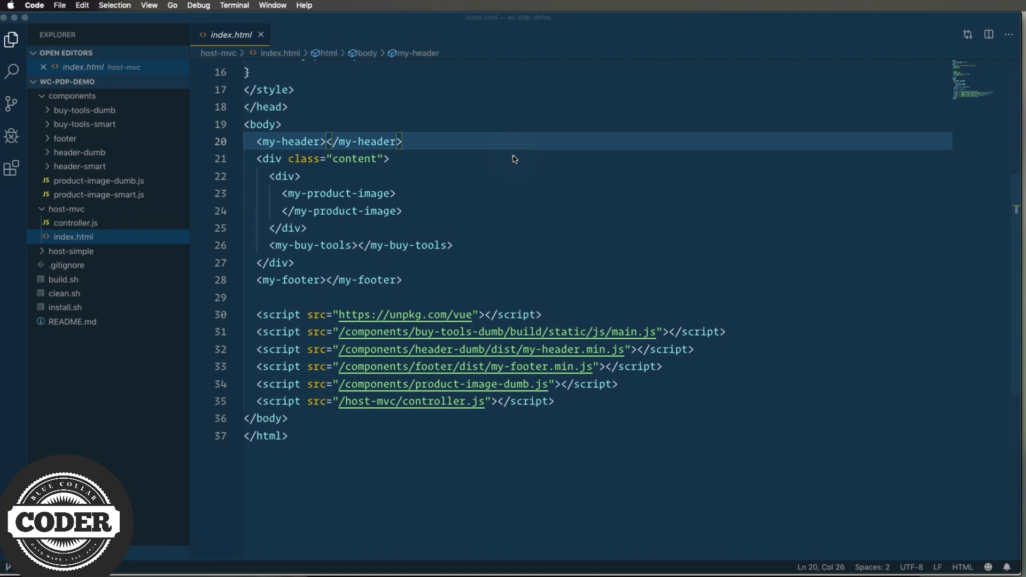
mouse_move(457, 121)
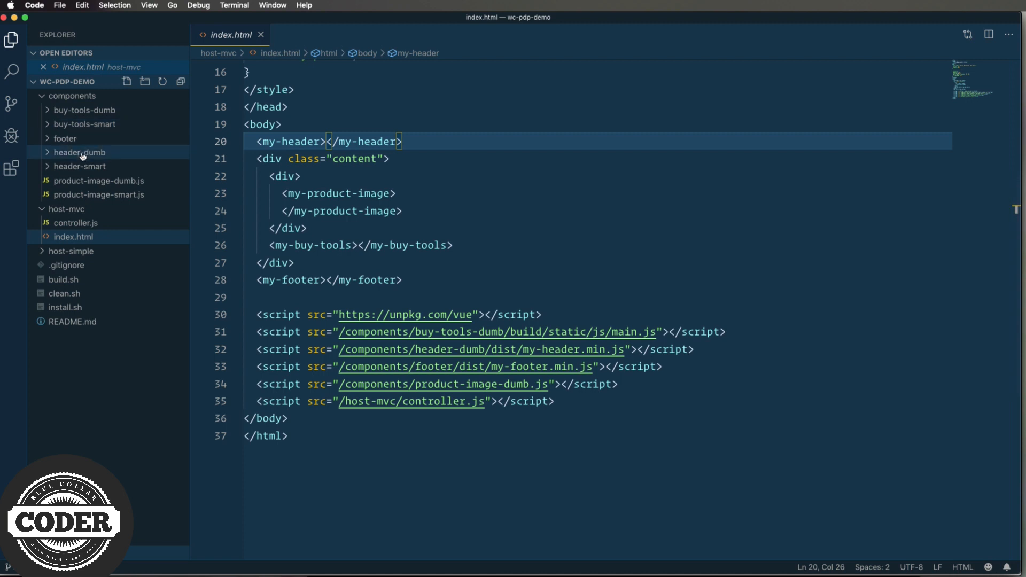
View header-dumb's my-header.vue with its template, props and grid styles.
click(80, 152)
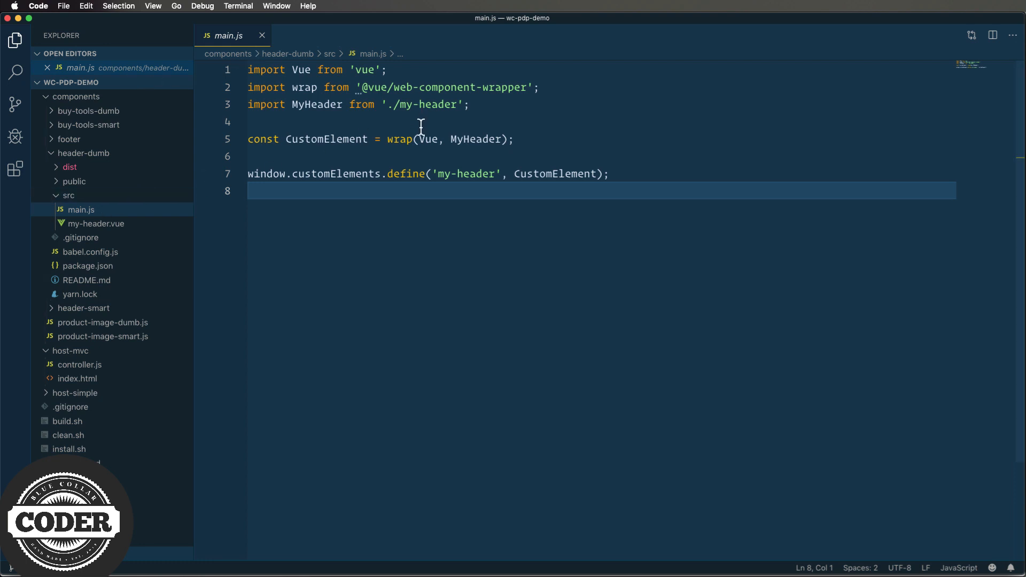
mouse_move(517, 118)
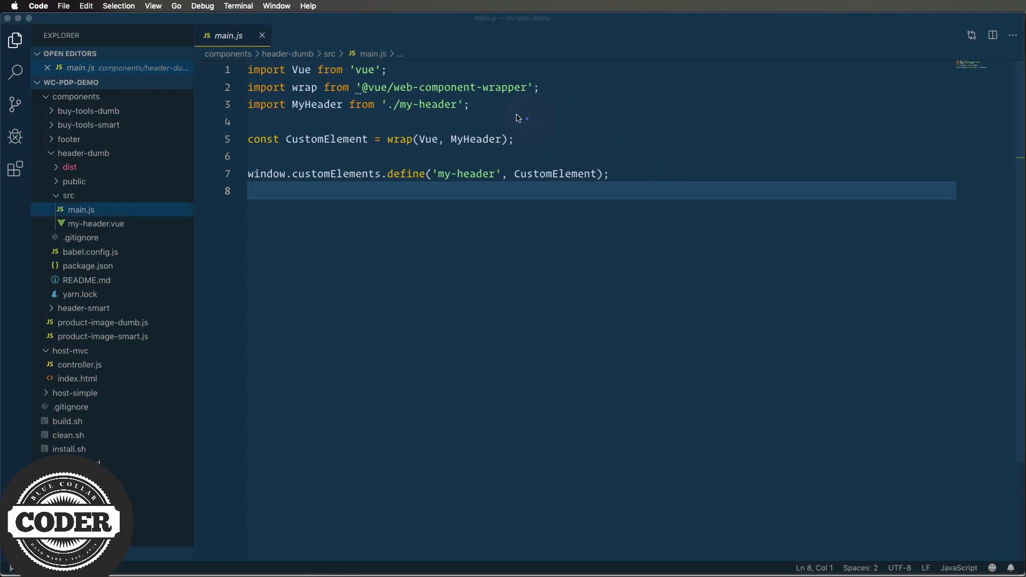
mouse_move(464, 110)
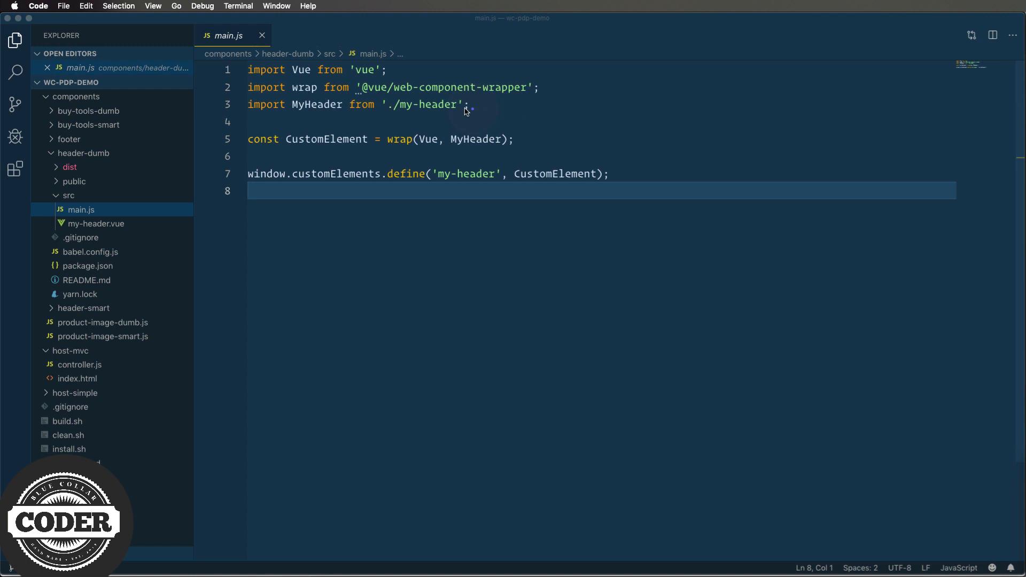
mouse_move(347, 115)
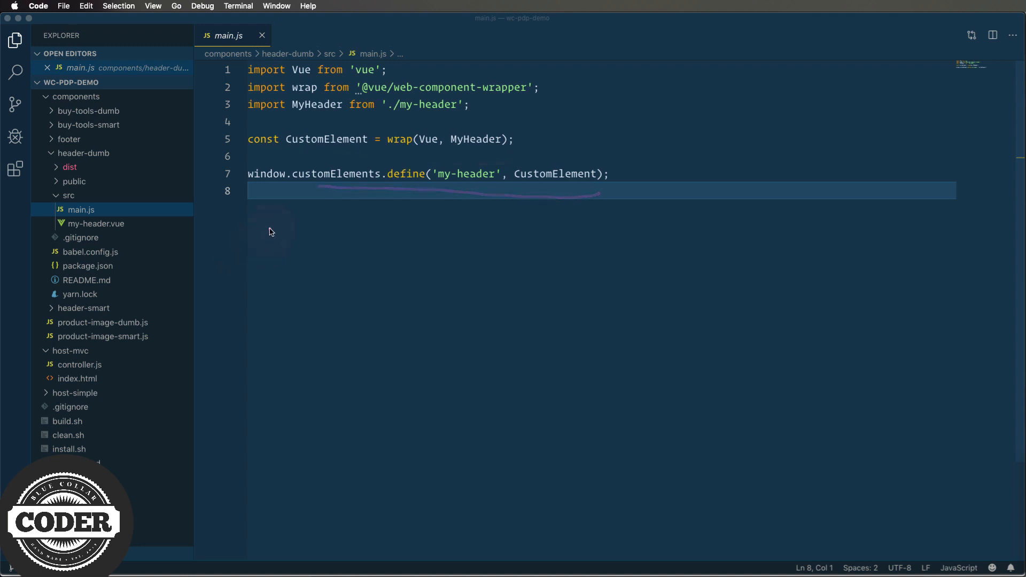
click(97, 224)
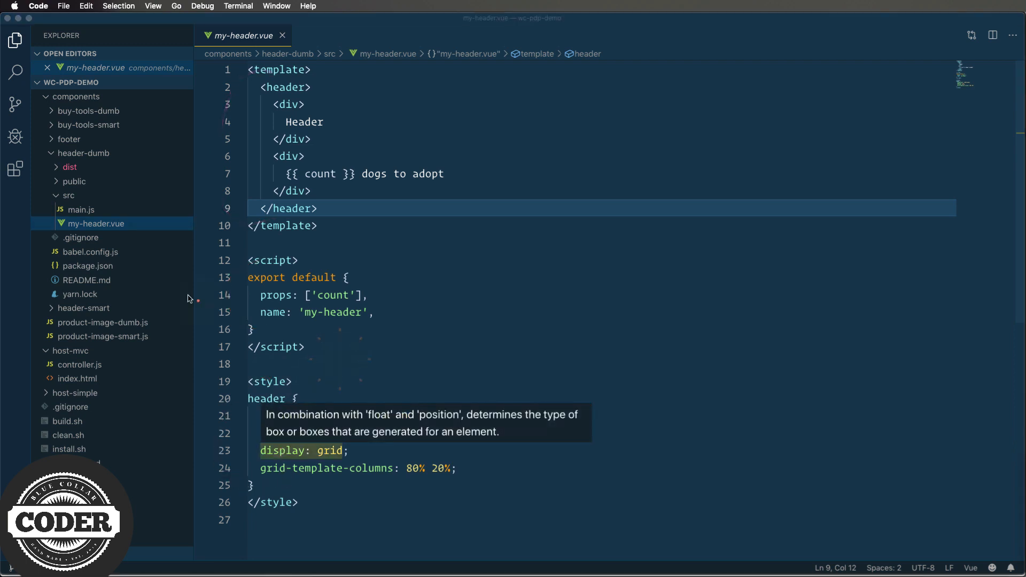
click(85, 153)
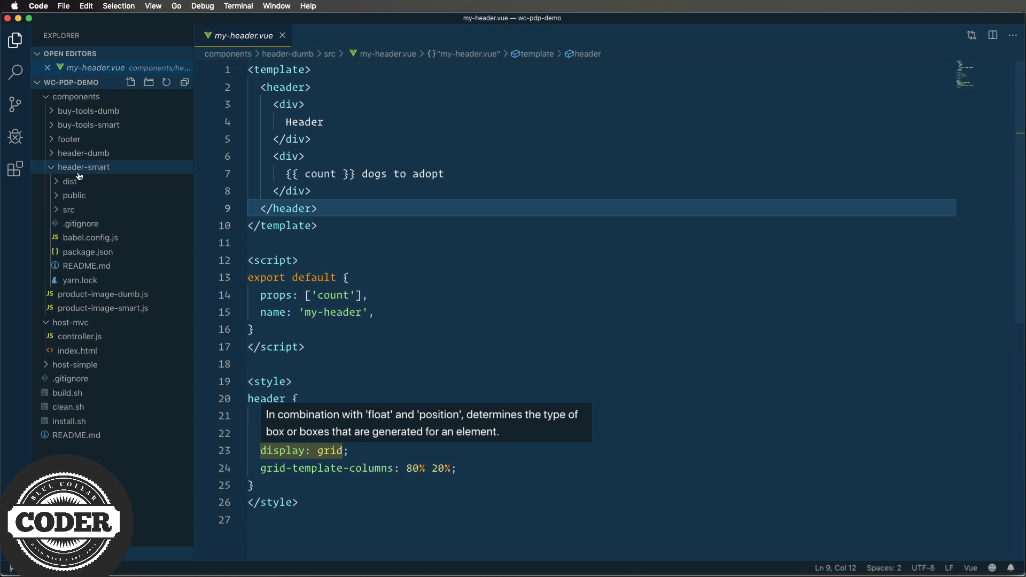
View header-smart's my-header.vue, whose count listens for cartChange events on mount.
click(68, 210)
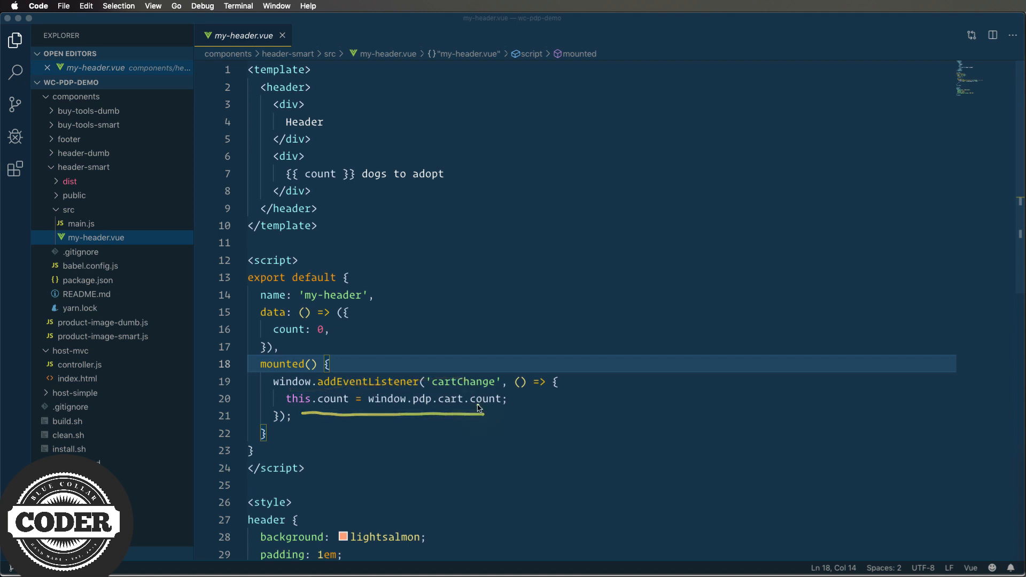
click(375, 295)
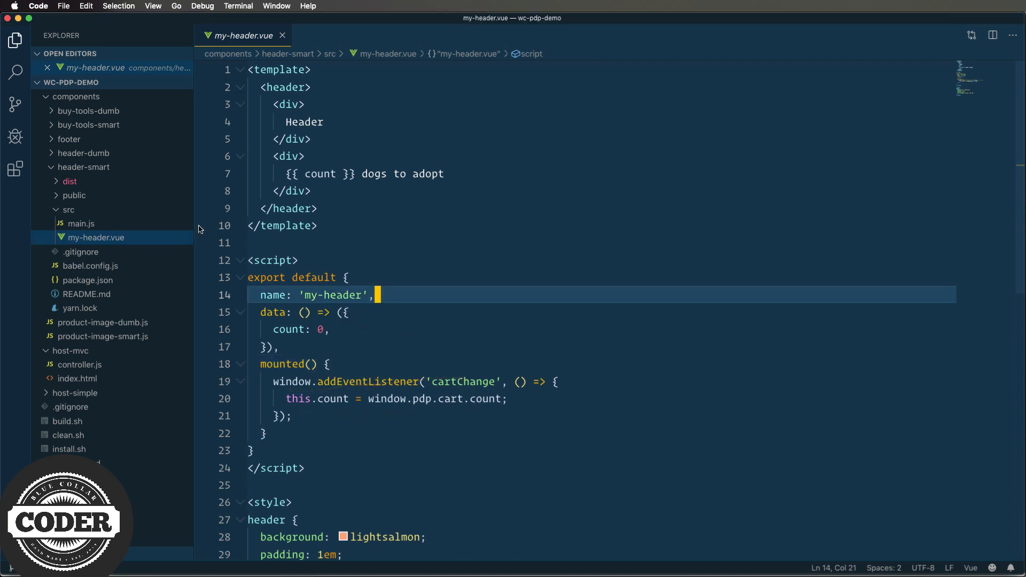
click(85, 167)
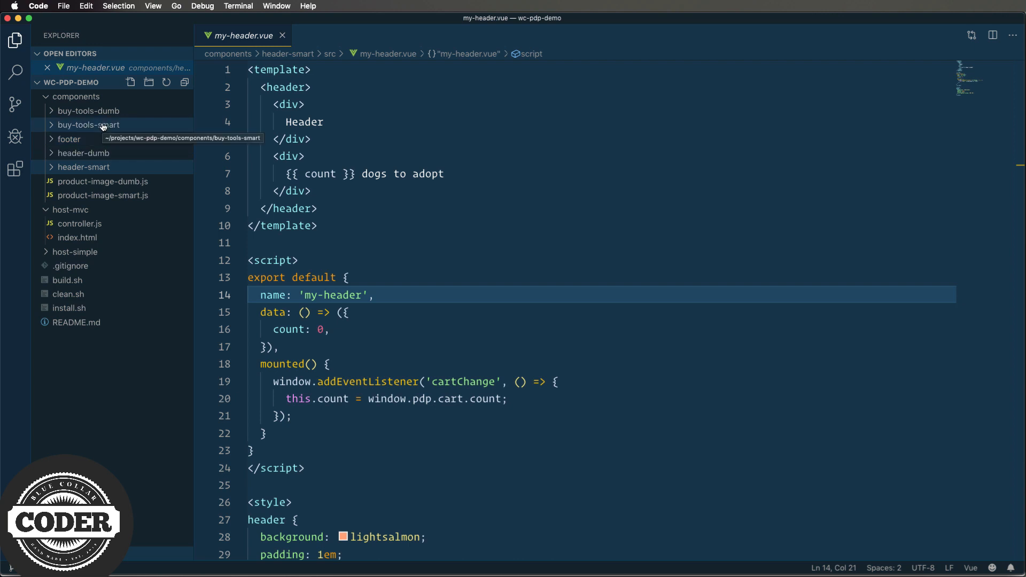
Close my-header.vue and view buy-tools-dumb's src/index.js BuyTools shadow-root element.
click(281, 35)
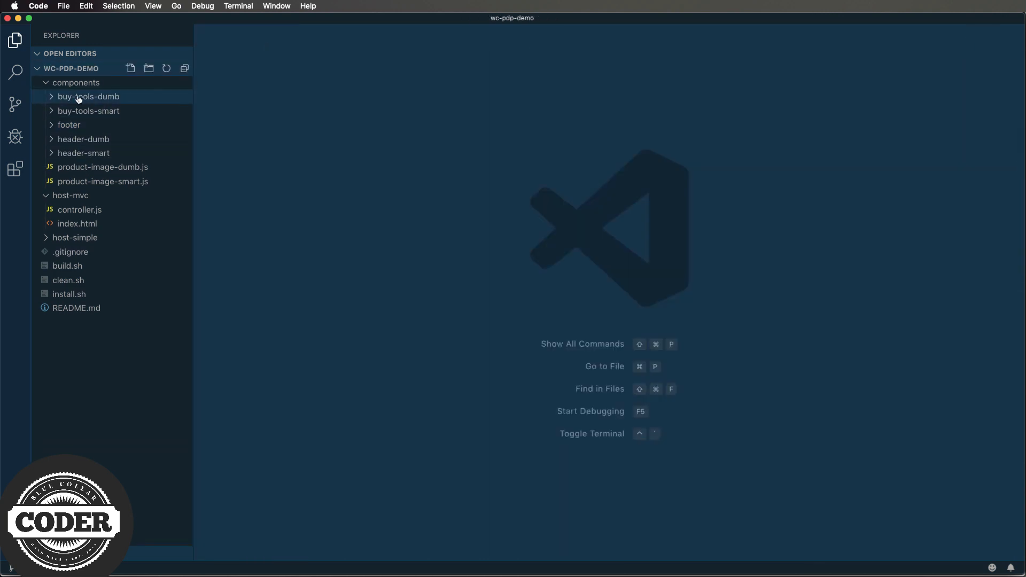
click(88, 96)
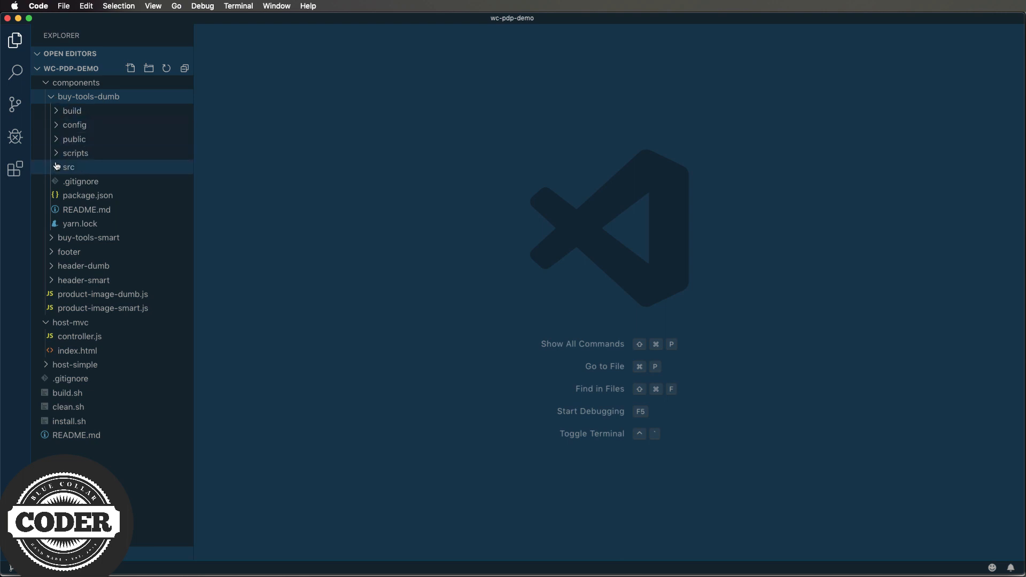
click(68, 167)
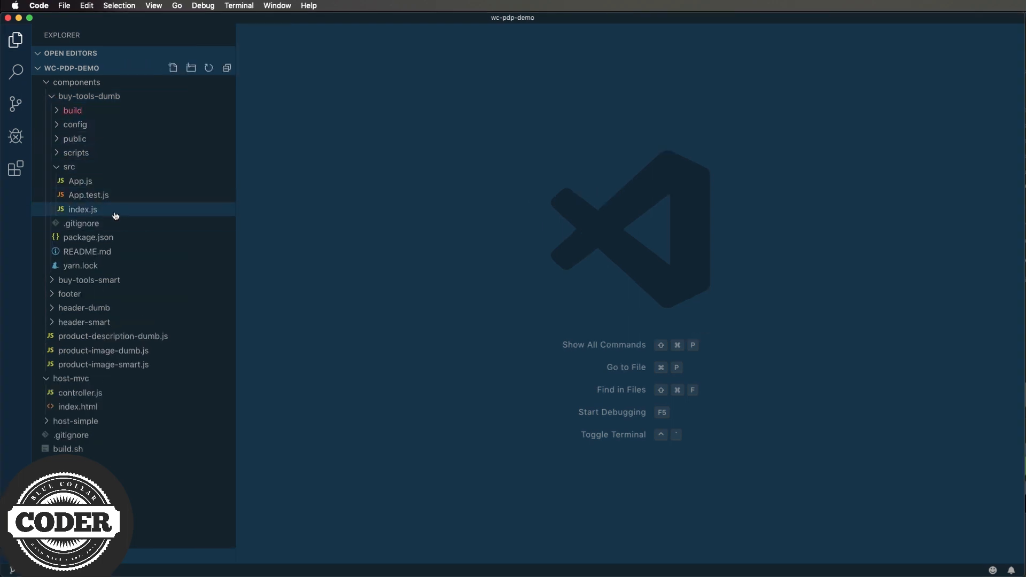
double_click(83, 208)
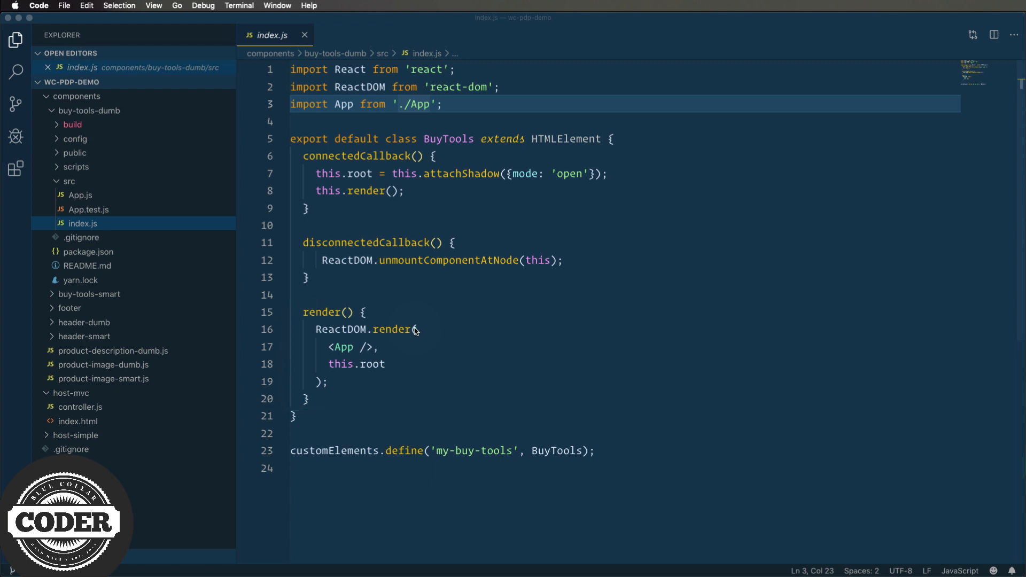
mouse_move(416, 333)
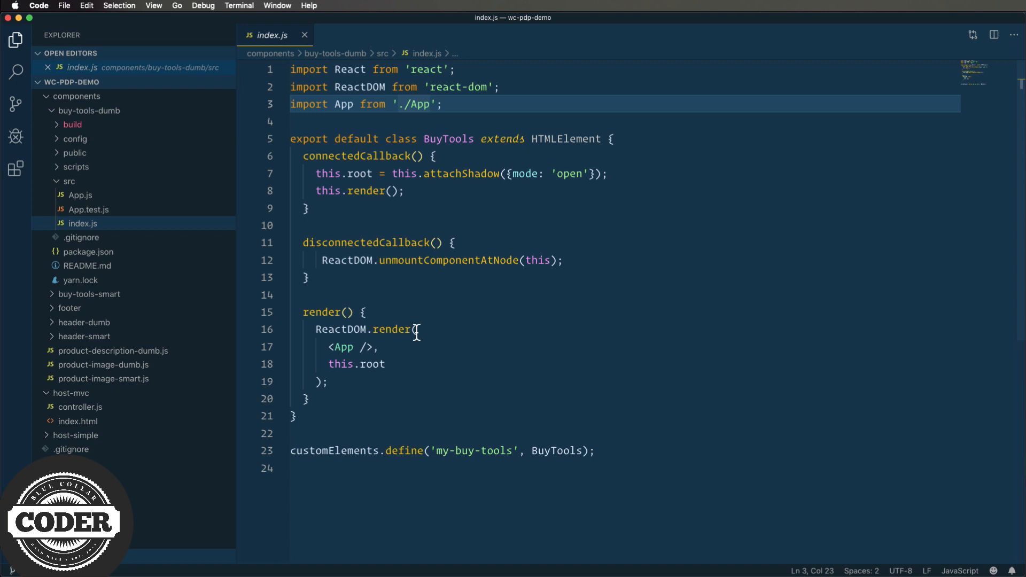
mouse_move(80, 194)
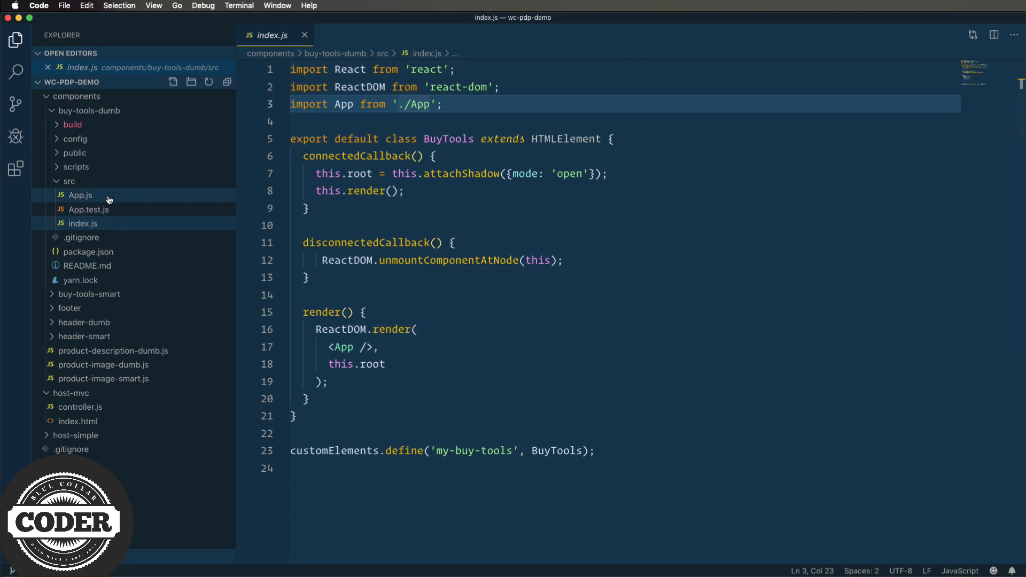
View buy-tools-dumb's App.js, where dog buttons dispatch selectDog custom events.
click(80, 194)
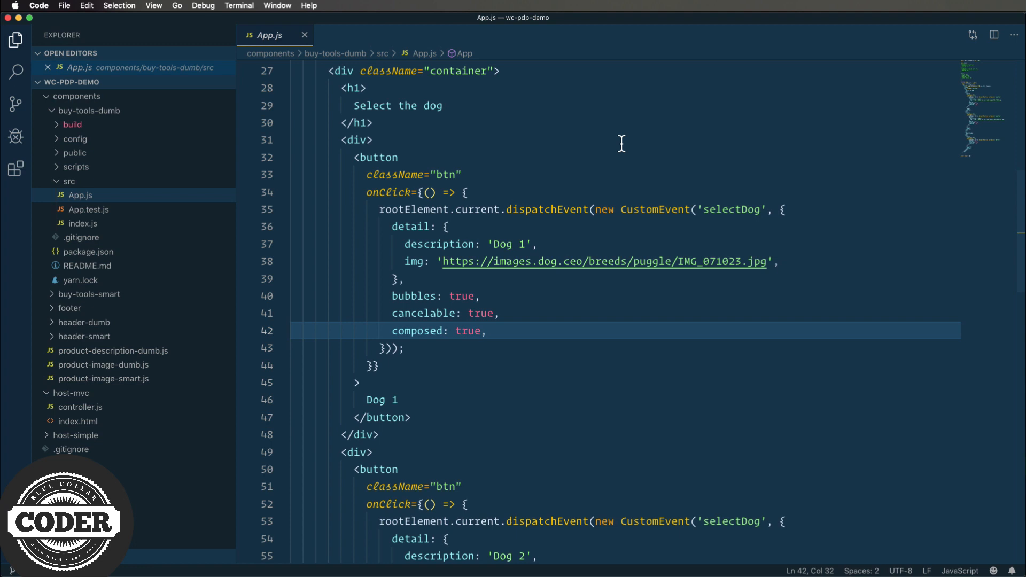
mouse_move(613, 144)
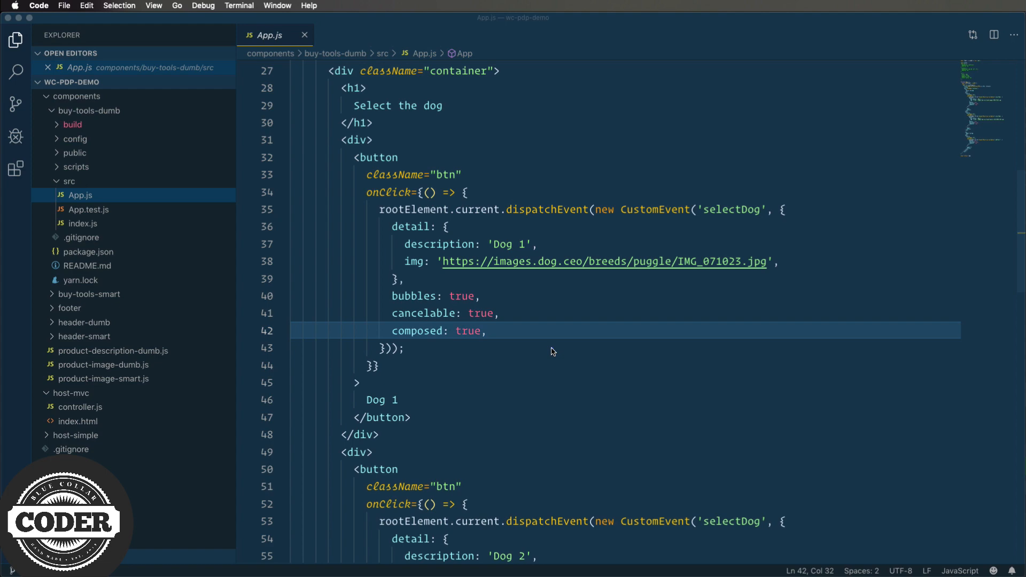
View product-image-dumb.js as the basis for a ProductDescription element observing description.
click(104, 365)
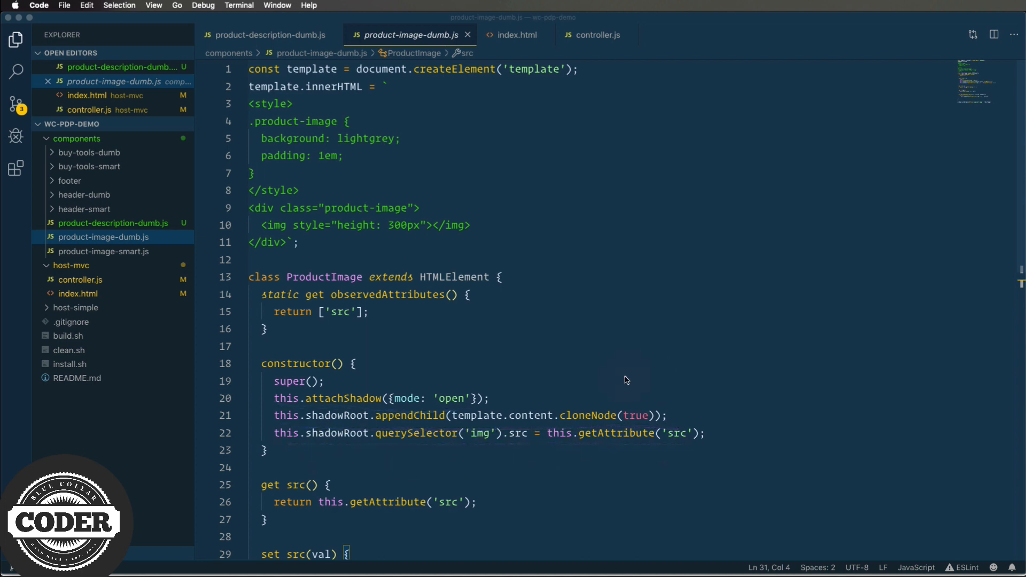
scroll(down, 3)
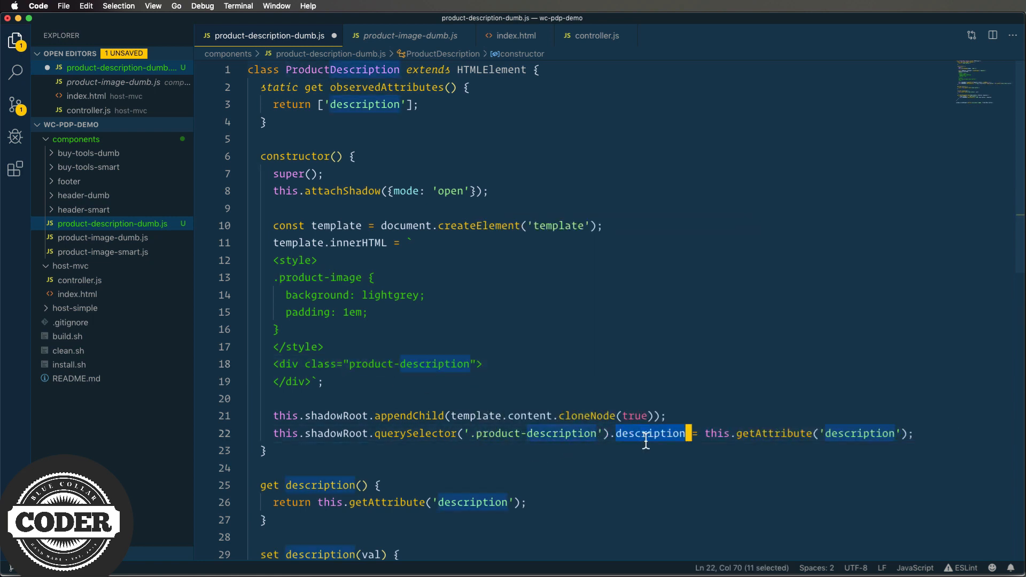
Have ProductDescription write its description into innerText, then return to host index.html.
text(innerText)
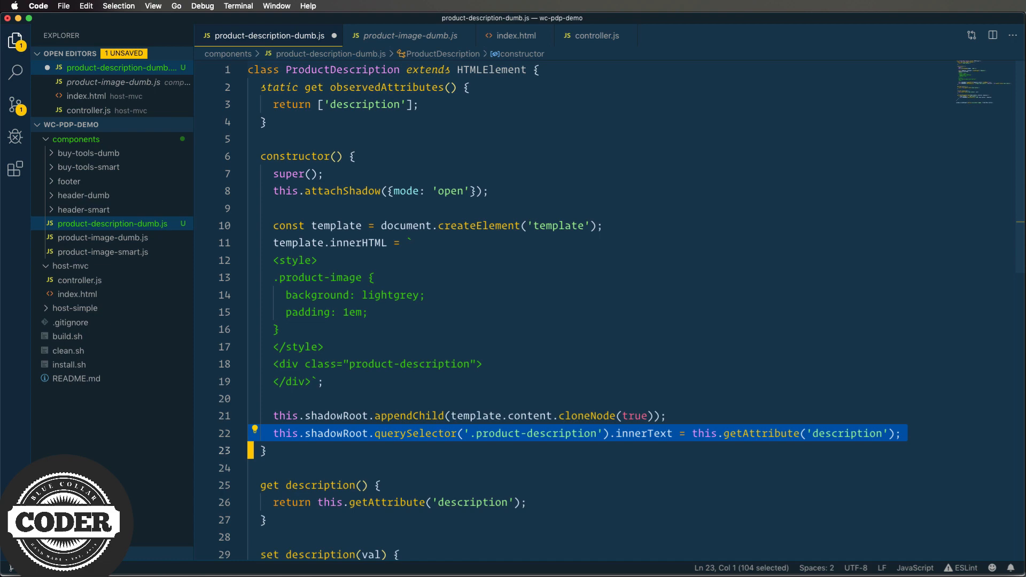
scroll(down, 3)
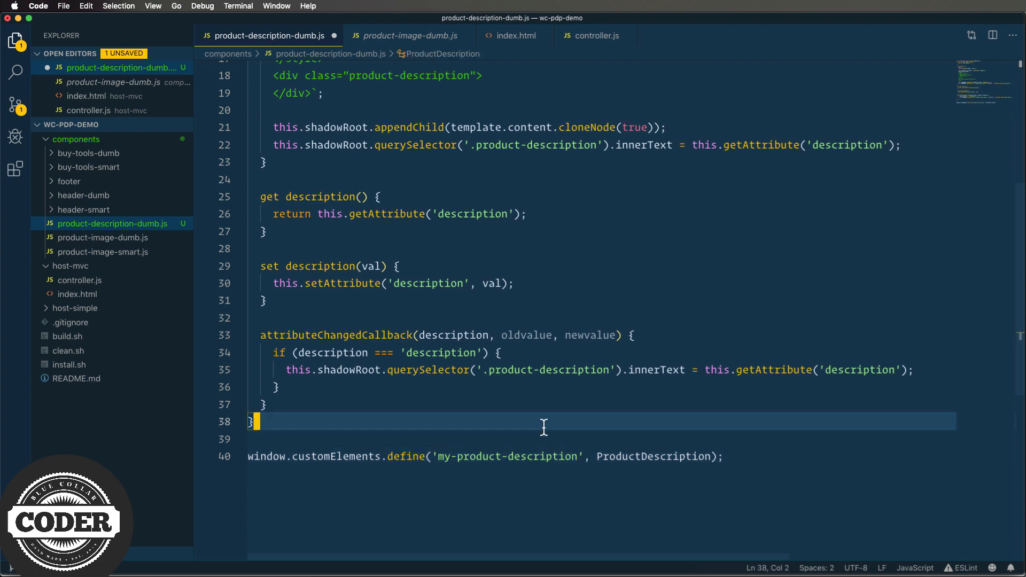
click(516, 35)
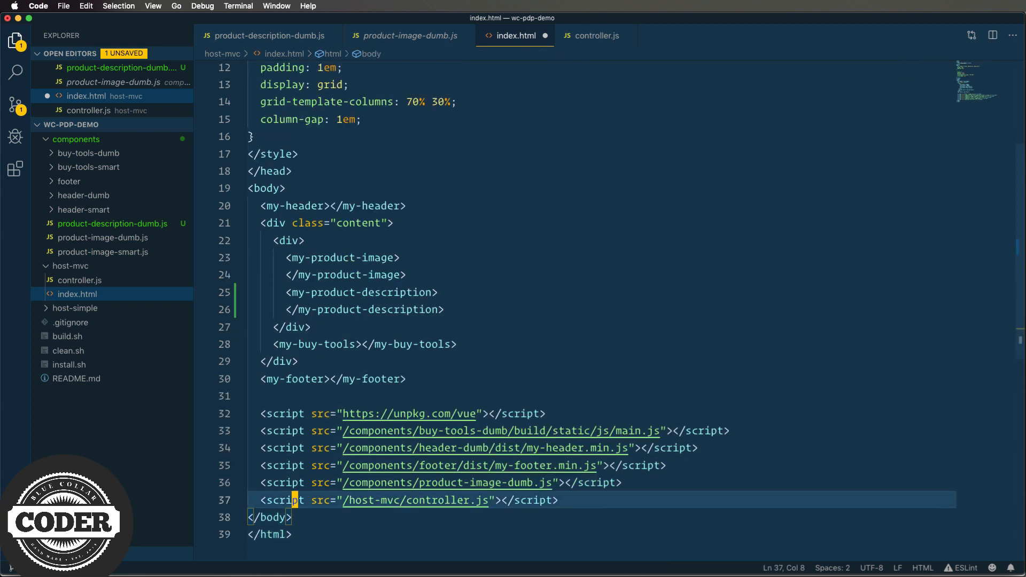
Include product-description-dumb.js and set productDescription from model.product.description in controller.js.
double_click(520, 501)
text(<script src="/components/product-description-dumb.js"></script>)
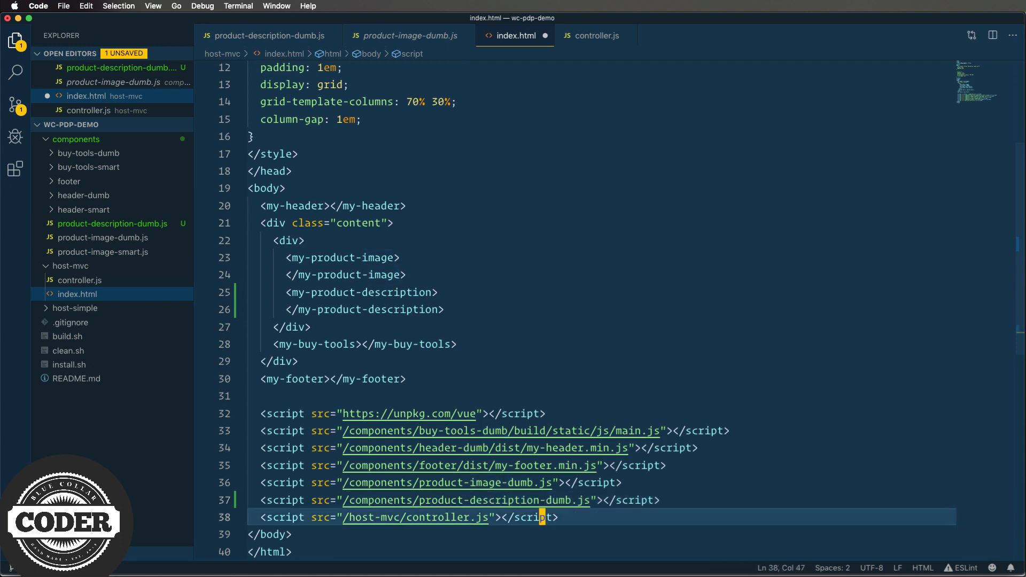
click(595, 35)
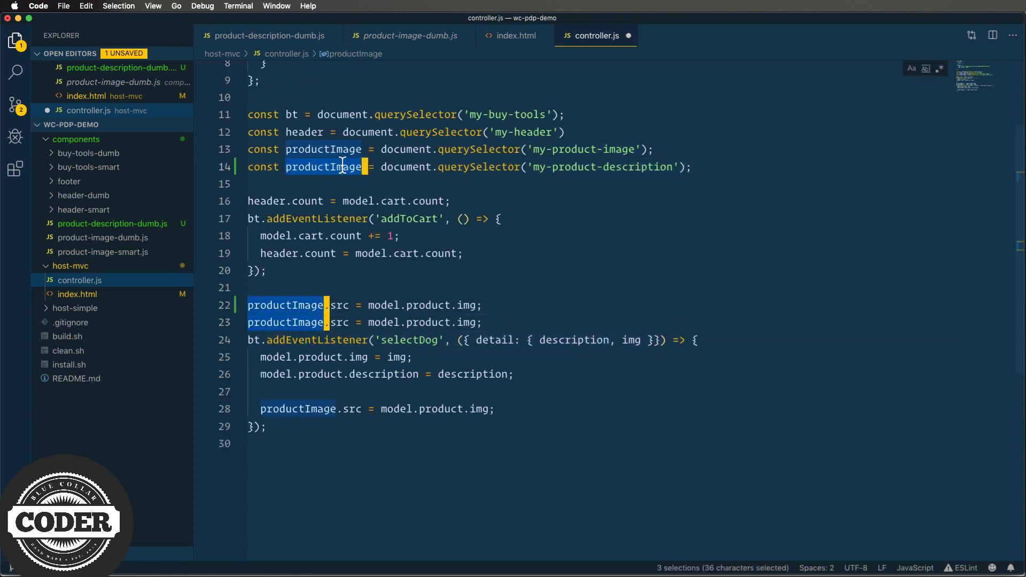
text(productDescription)
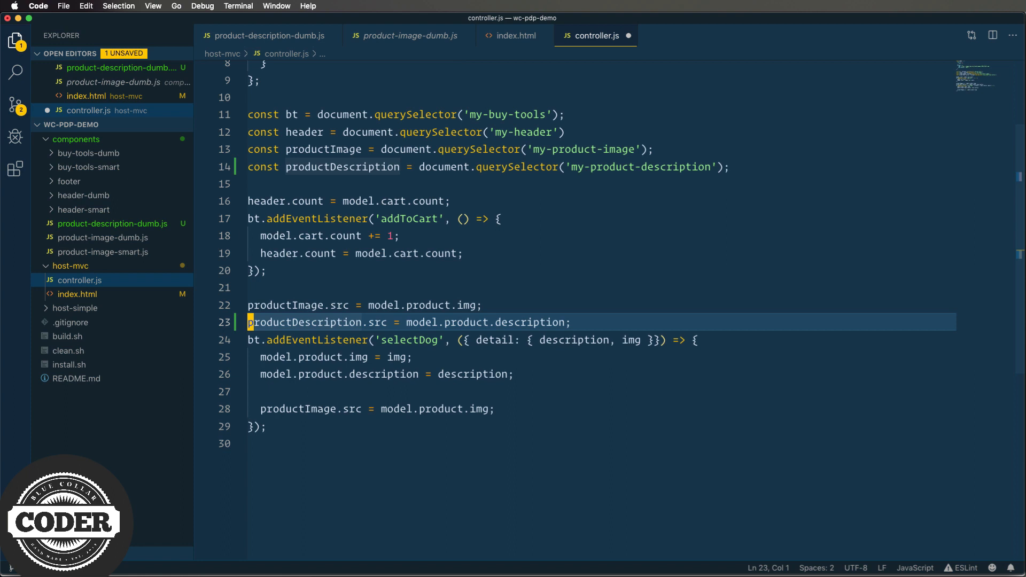
text(productDescription.src = model.product.description;)
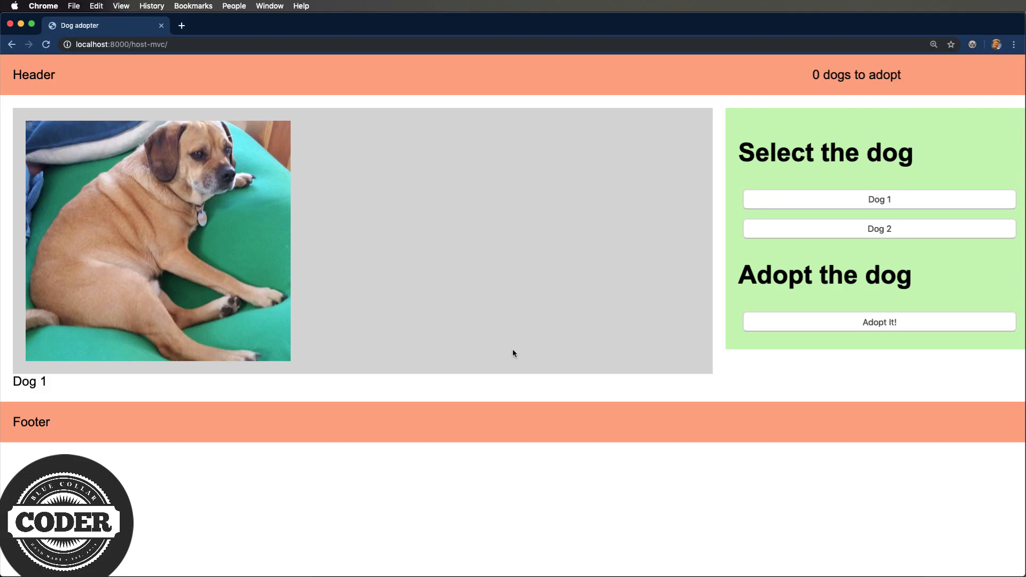
mouse_move(823, 210)
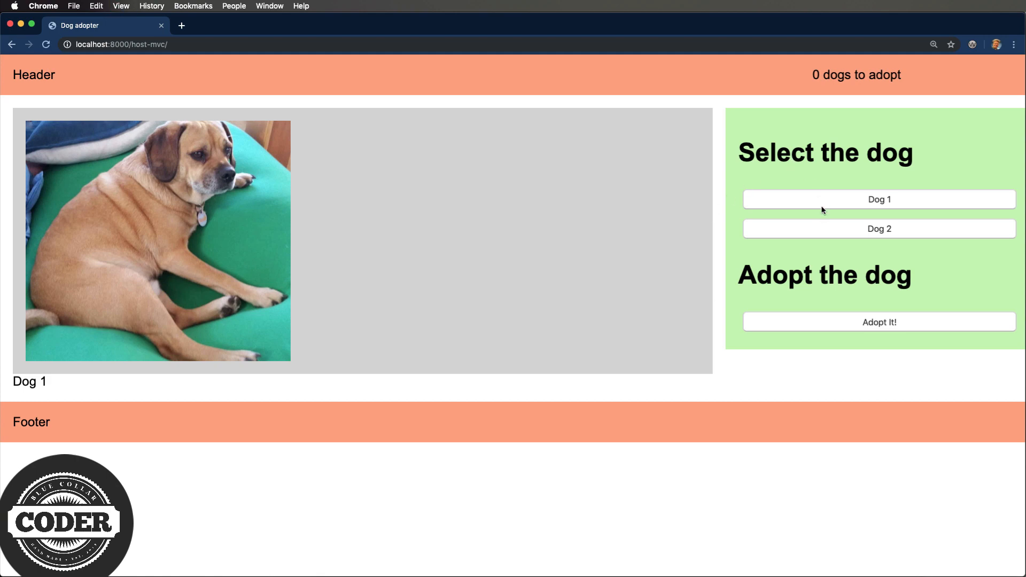
Select Dog 1, then Dog 2, confirming the photo and 'Dog 2' description update.
click(879, 200)
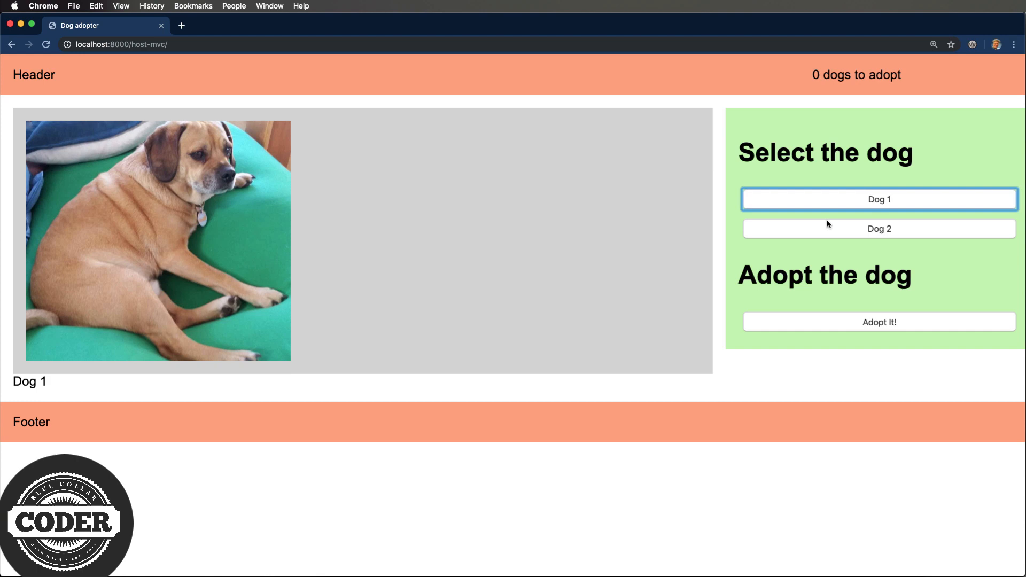
click(879, 229)
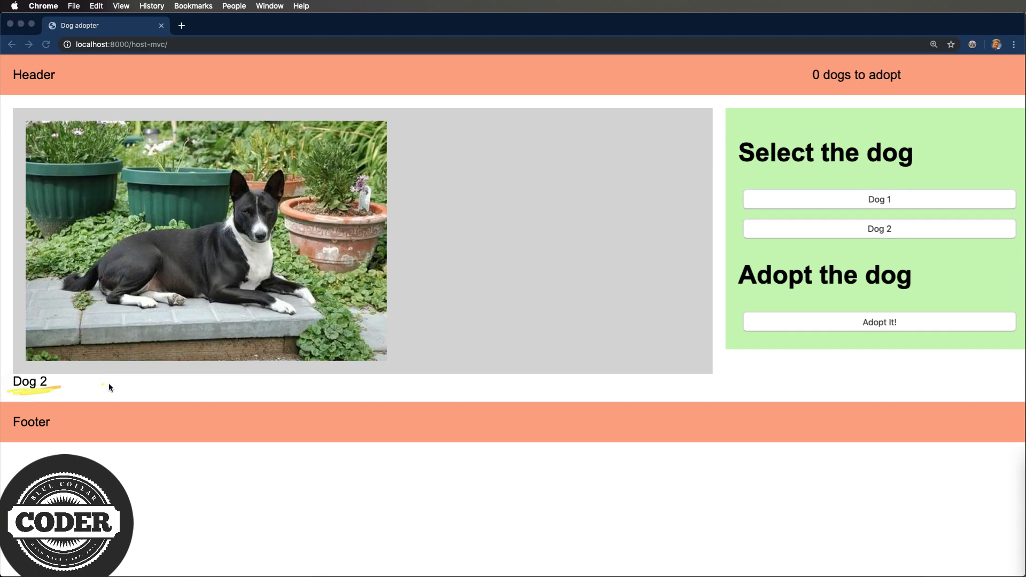
mouse_move(48, 431)
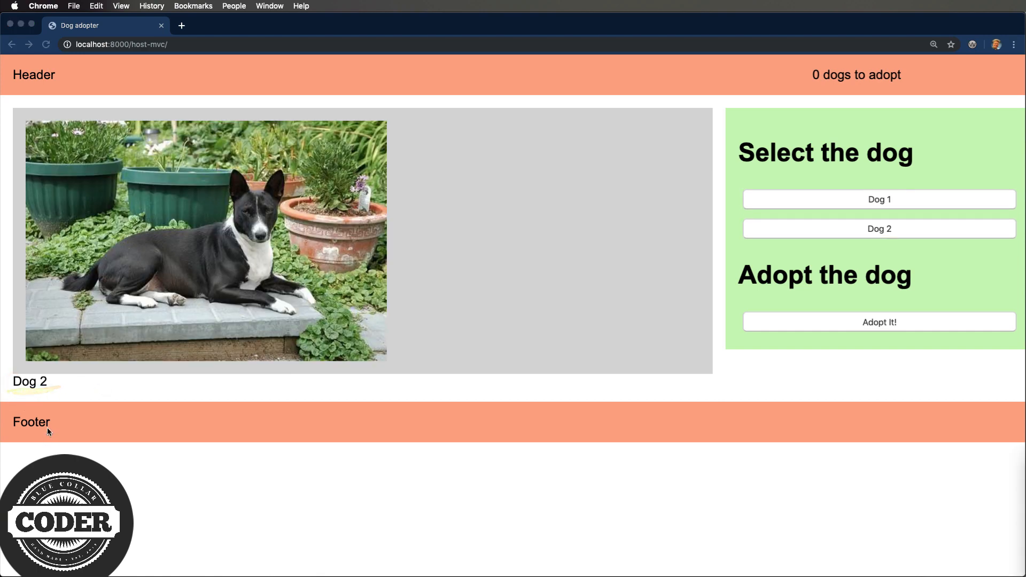